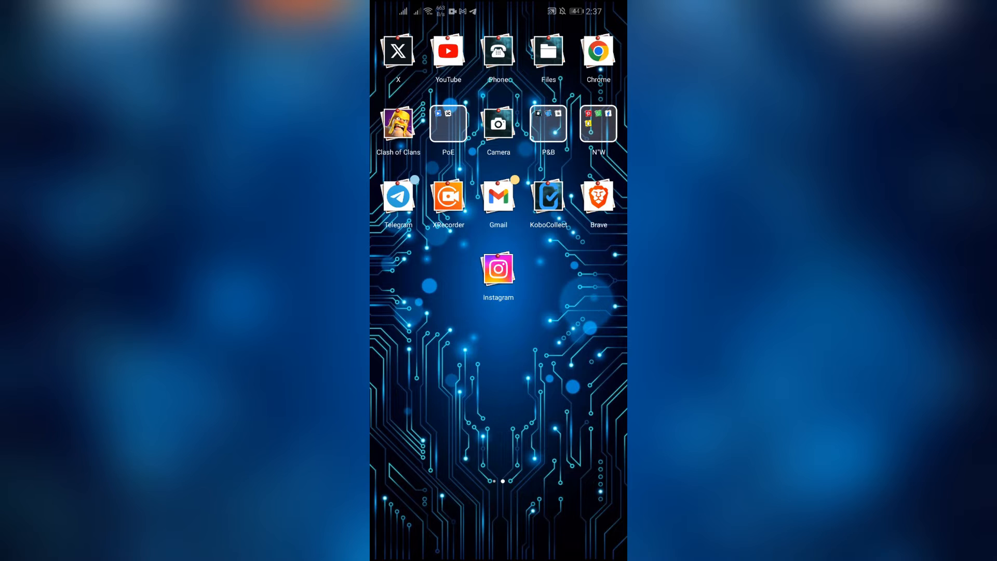
Step: Launch Instagram, scroll its feed, then reach the installed Apps list in Settings
{"action": "left_click", "coordinate": [498, 267]}
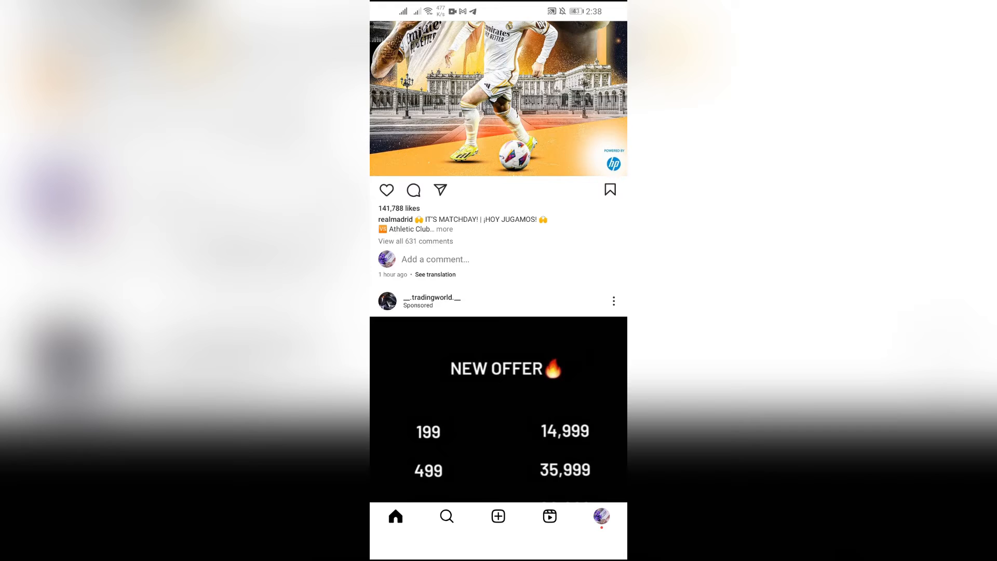
{"action": "scroll", "scroll_direction": "up", "scroll_amount": 3}
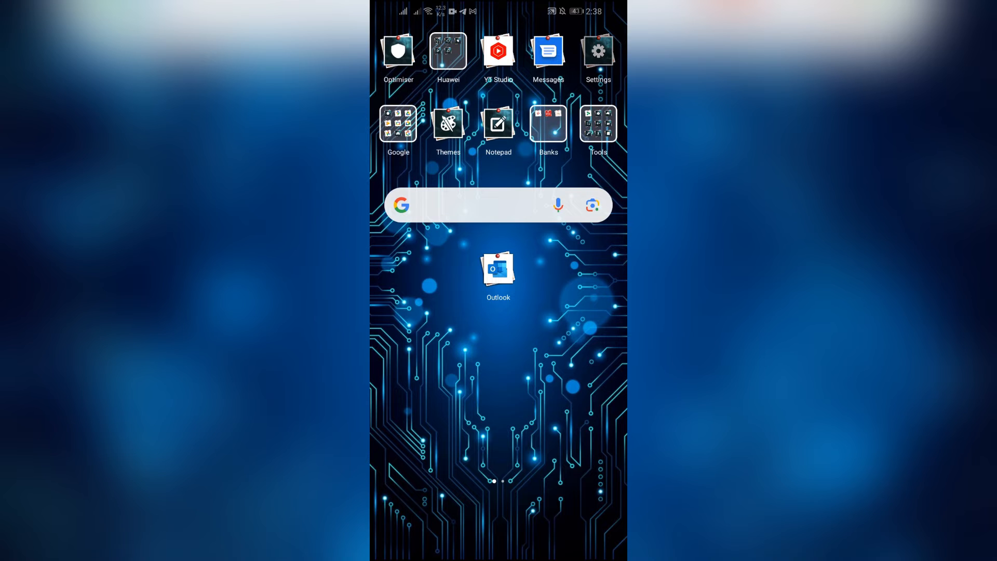
{"action": "left_click", "coordinate": [597, 51]}
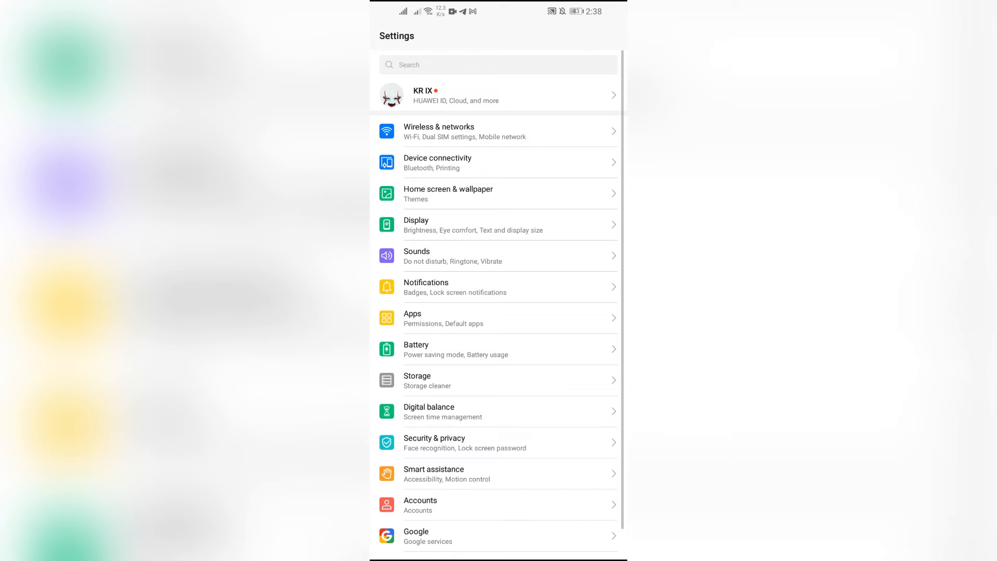
{"action": "left_click", "coordinate": [498, 318]}
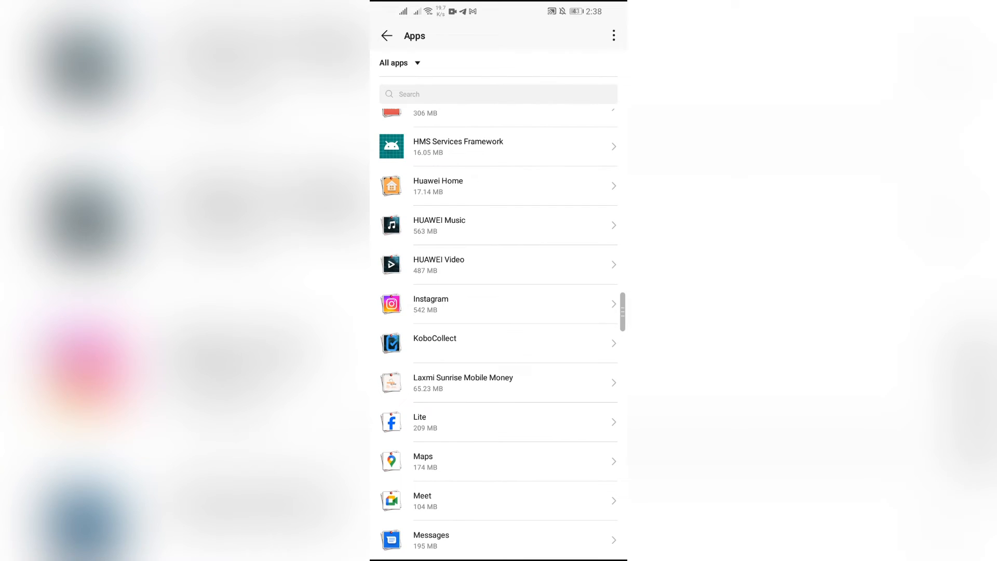
Step: Clear Instagram's cached data from its app details so the cache reads 0 B
{"action": "left_click", "coordinate": [498, 304]}
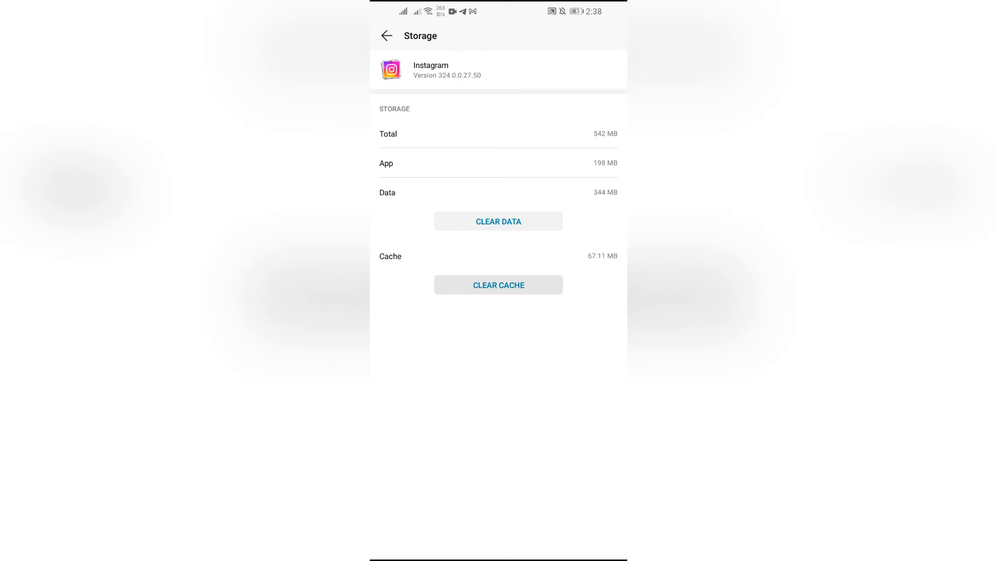
{"action": "left_click", "coordinate": [498, 285]}
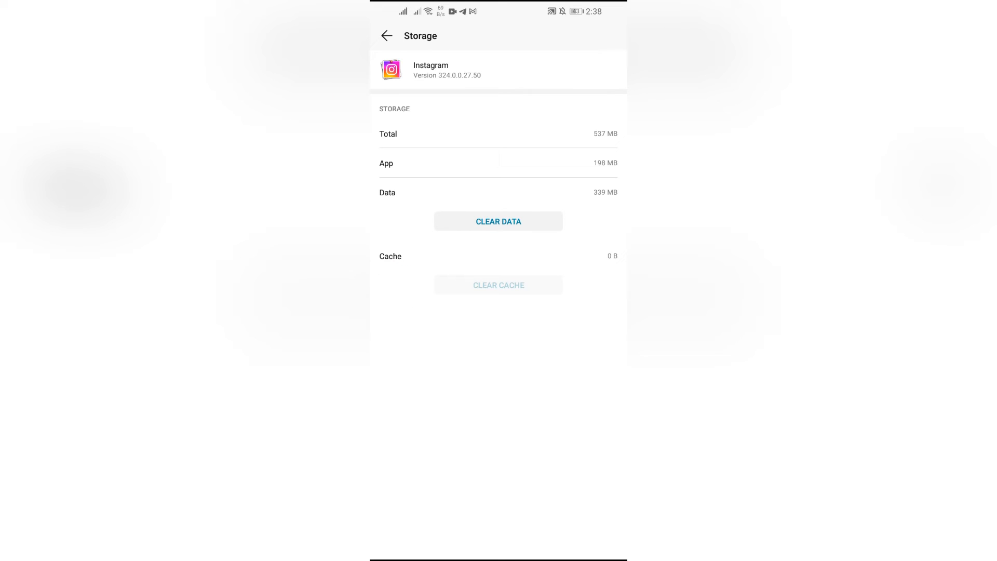